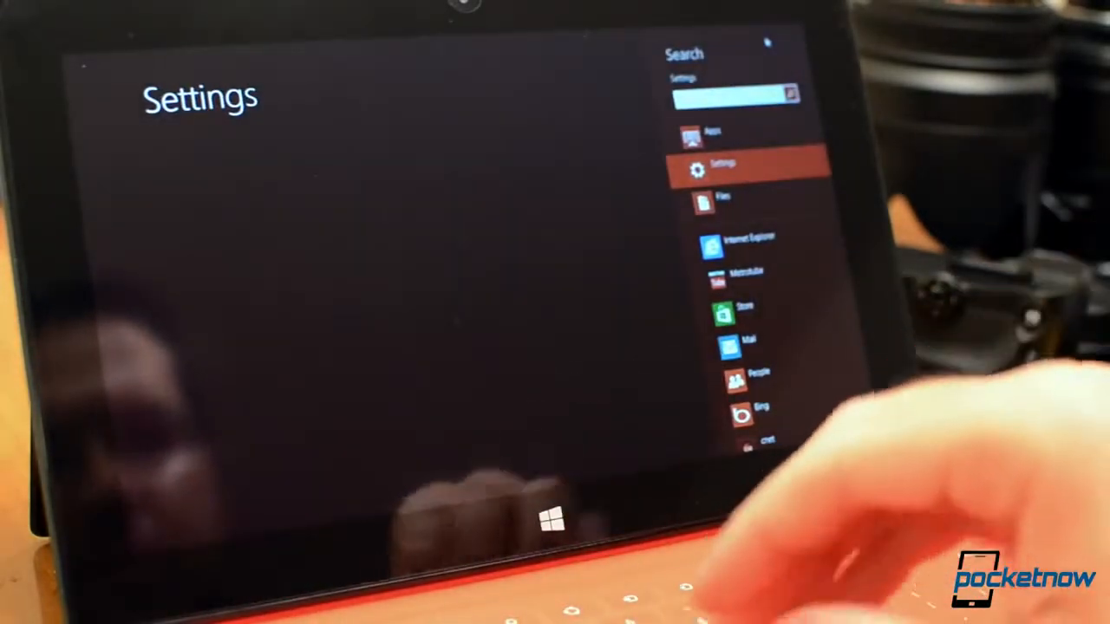
Search for 'tablet' and launch Pen Tablet Properties from the Settings results.
type("tablet")
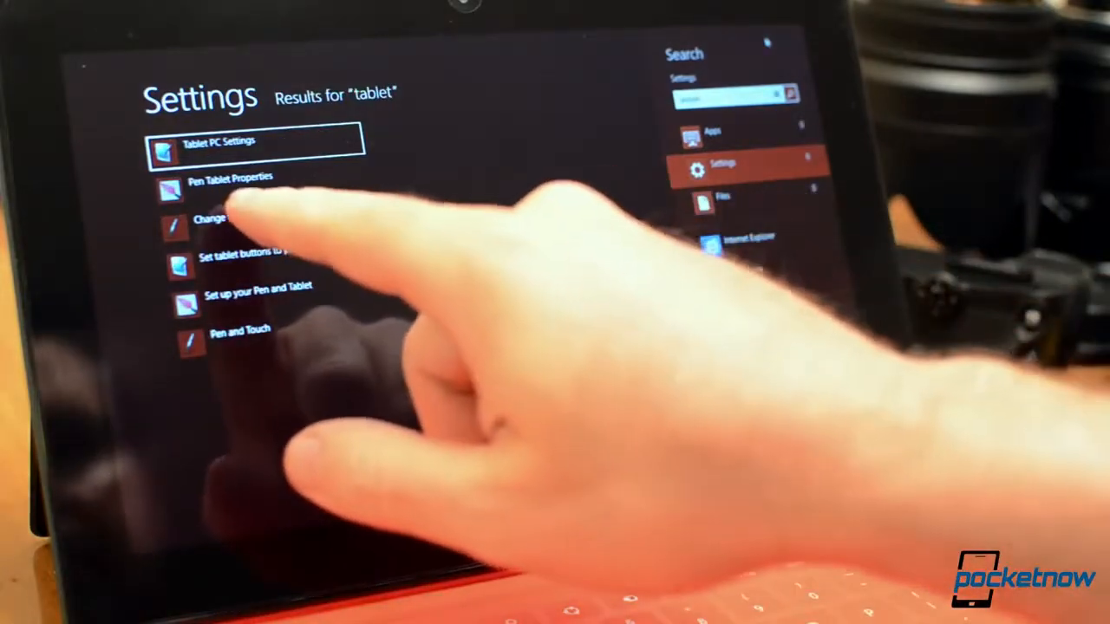
left_click(229, 189)
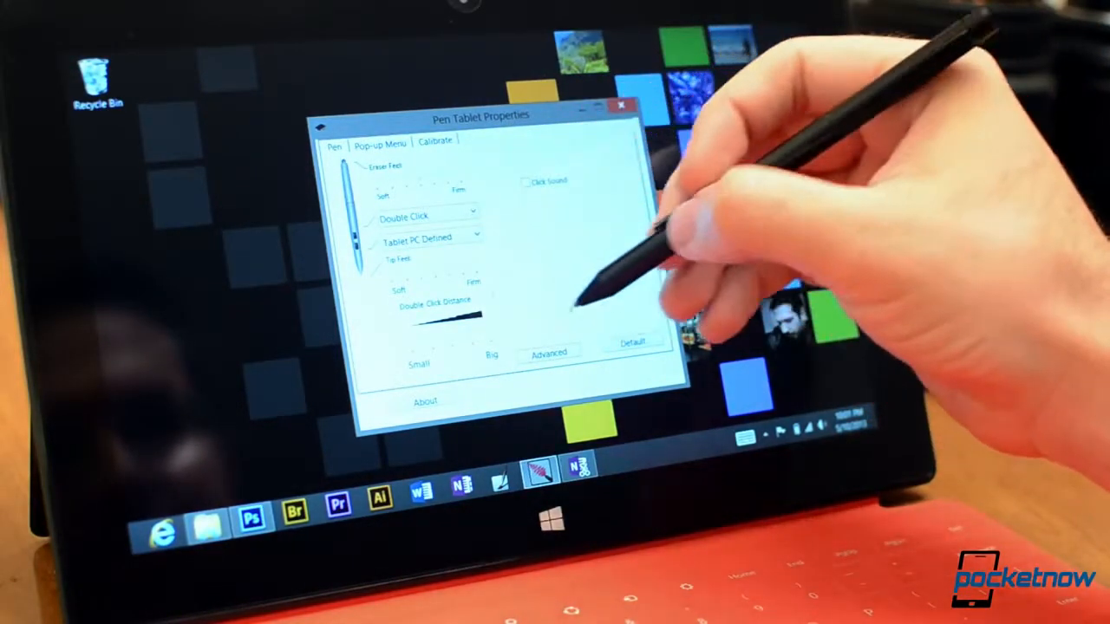
Review the Pen tab feel settings and the Calibrate tab, returning to Pen.
left_click(548, 352)
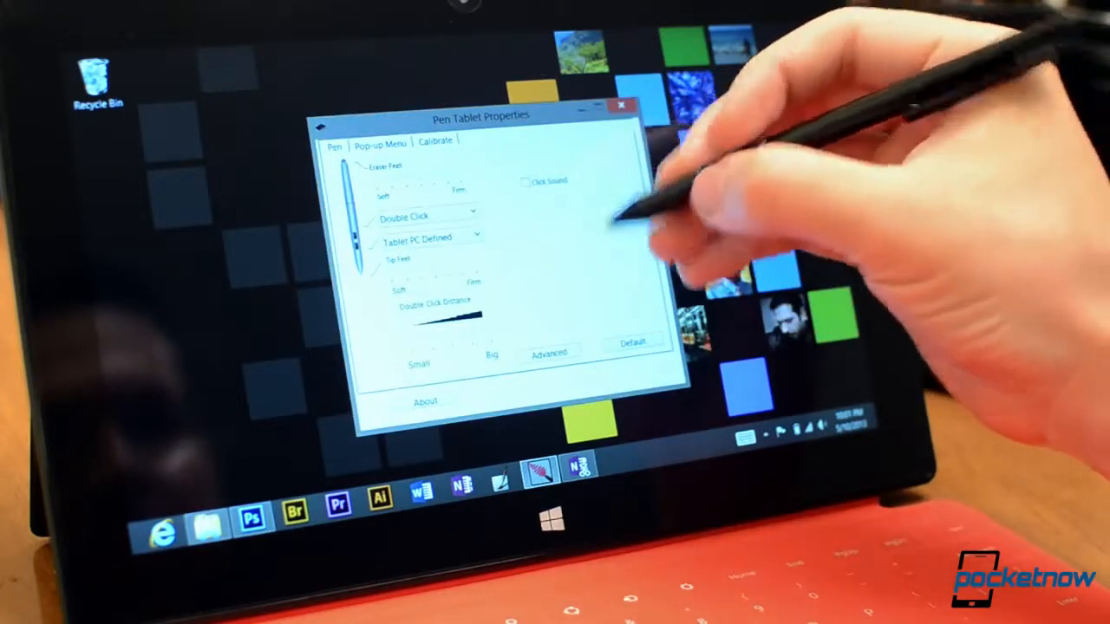
left_click(436, 140)
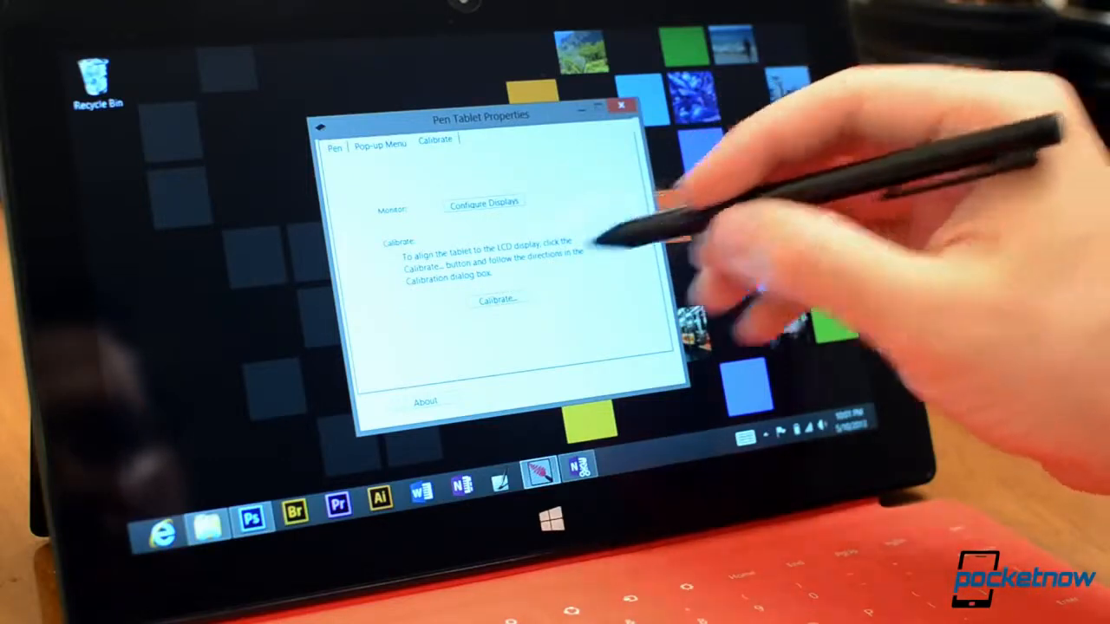
left_click(380, 142)
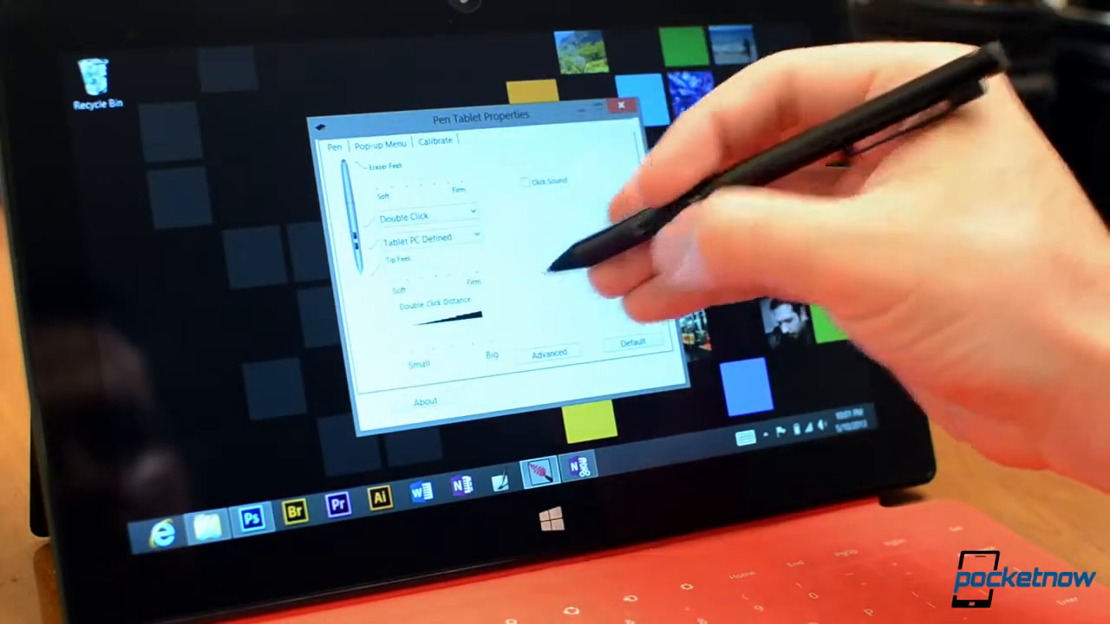
Check the driver version in About, then close the Pen Tablet Properties window.
left_click(427, 402)
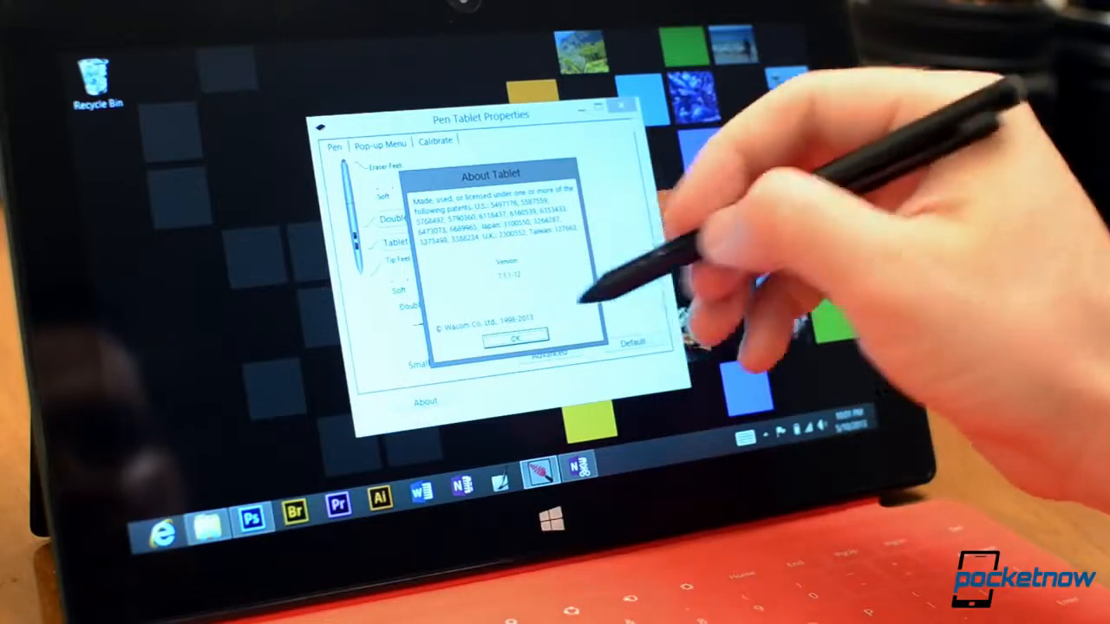
left_click(510, 337)
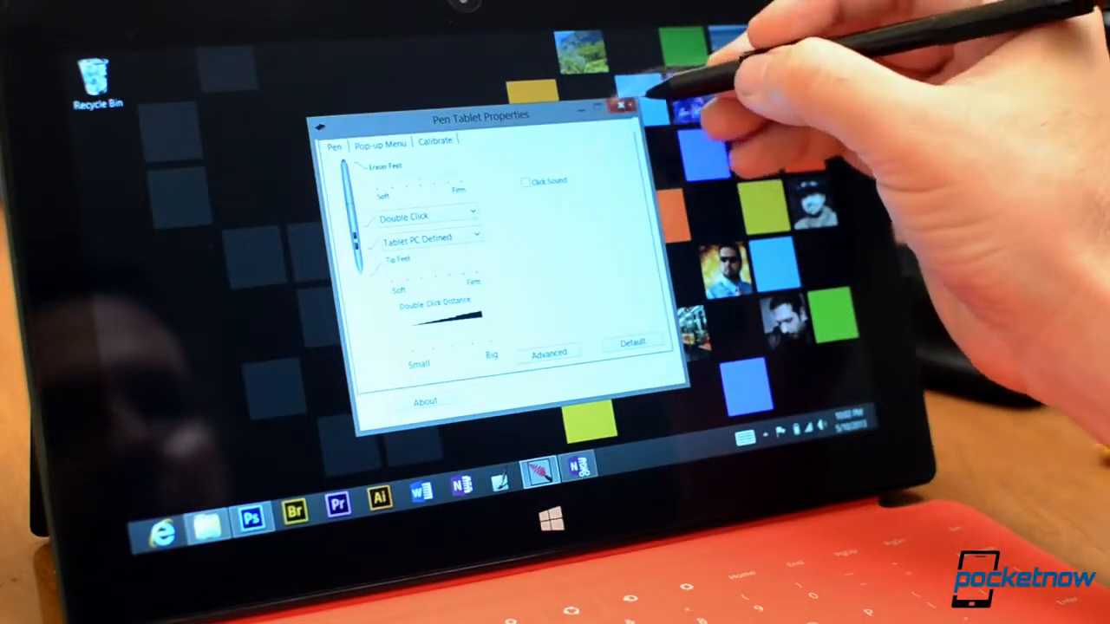
left_click(624, 106)
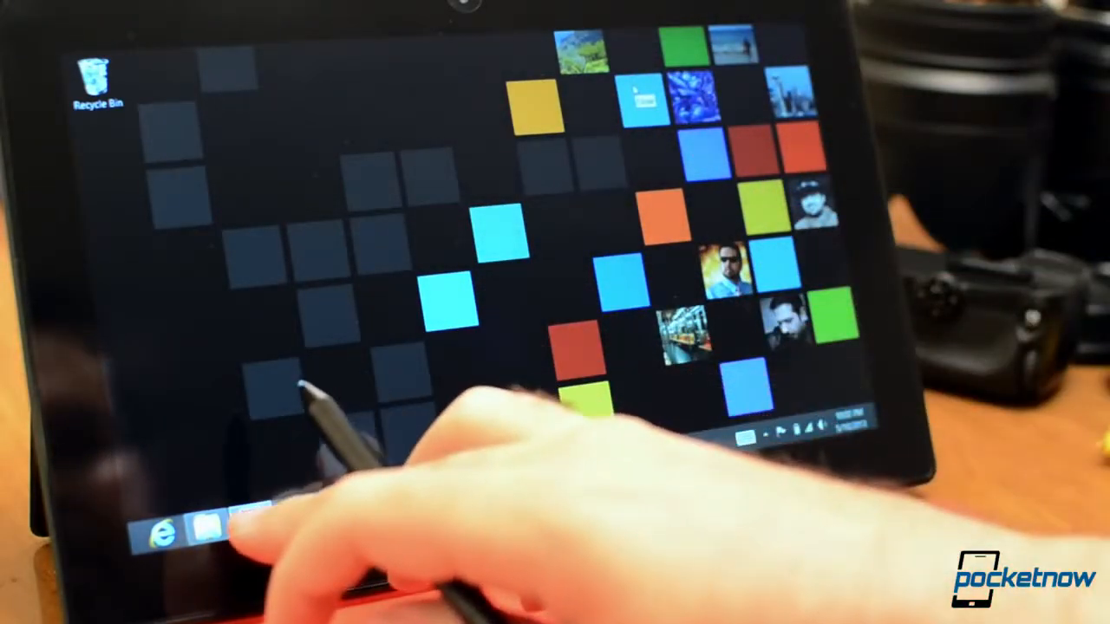
Launch Photoshop and paint a pressure-sensitive squiggle left of the woman's face.
left_click(227, 529)
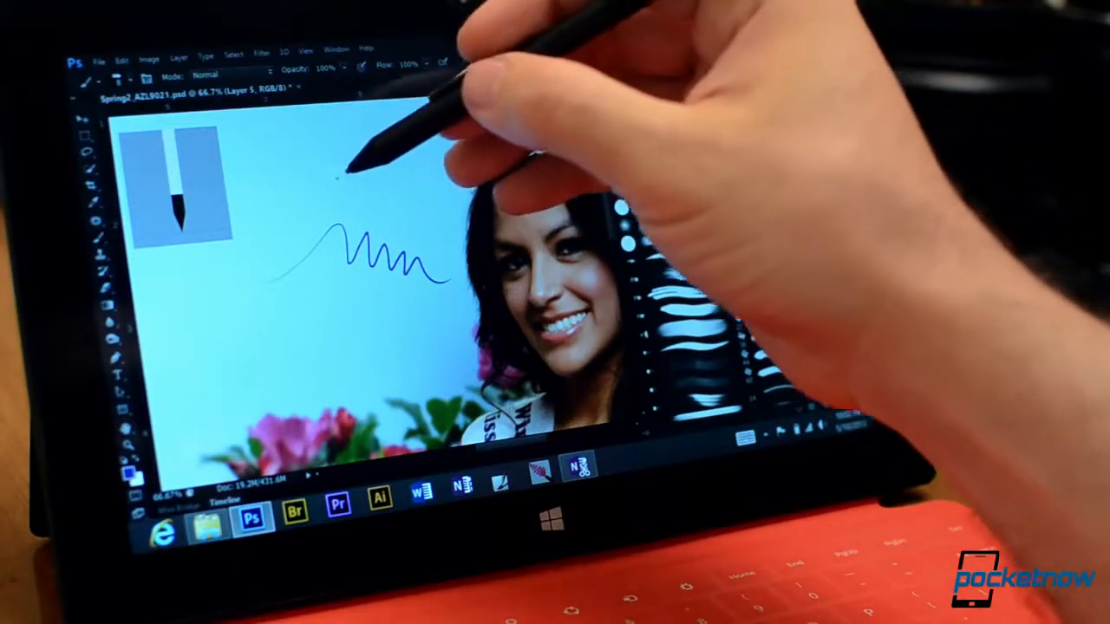
left_click_drag(347, 199, 390, 174)
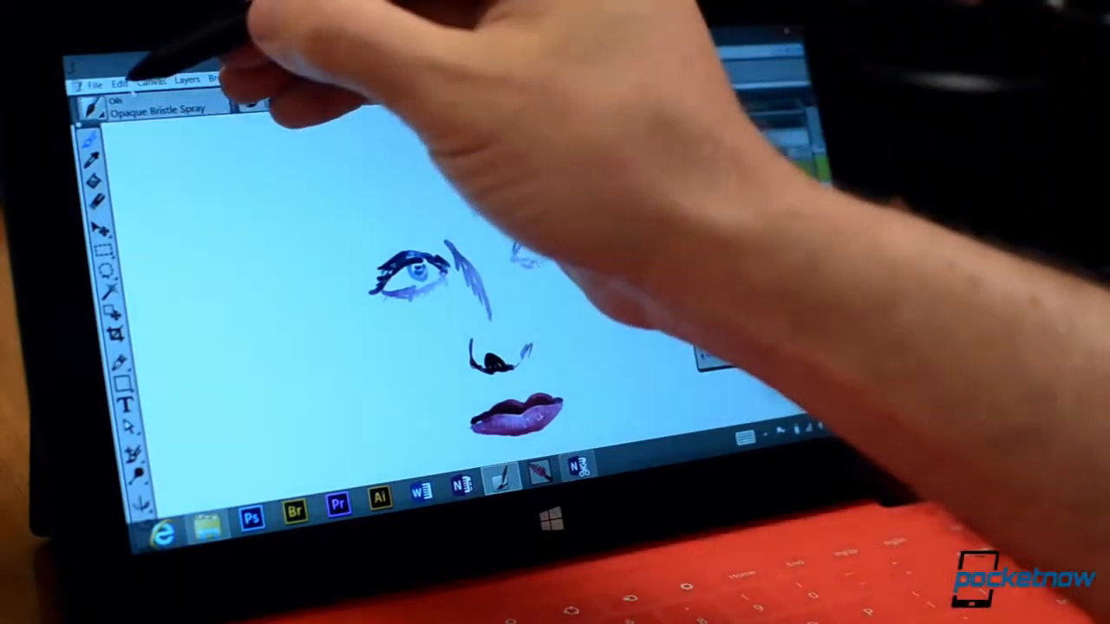
Calibrate Brush Tracking via Edit > Preferences with a sample scratch-pad stroke and accept it.
left_click(120, 82)
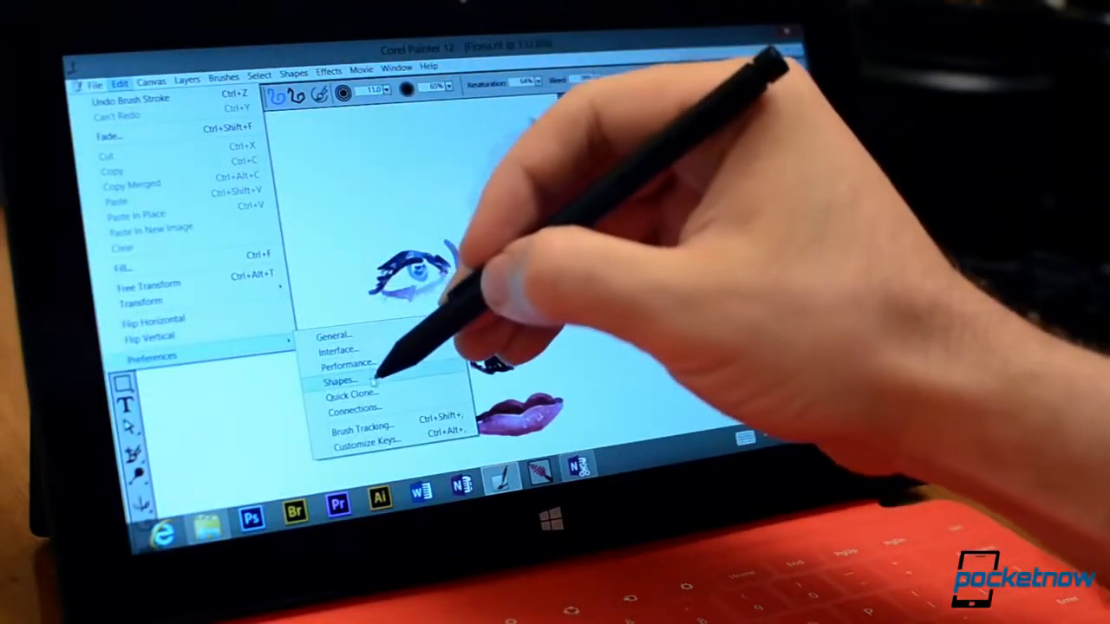
left_click(362, 425)
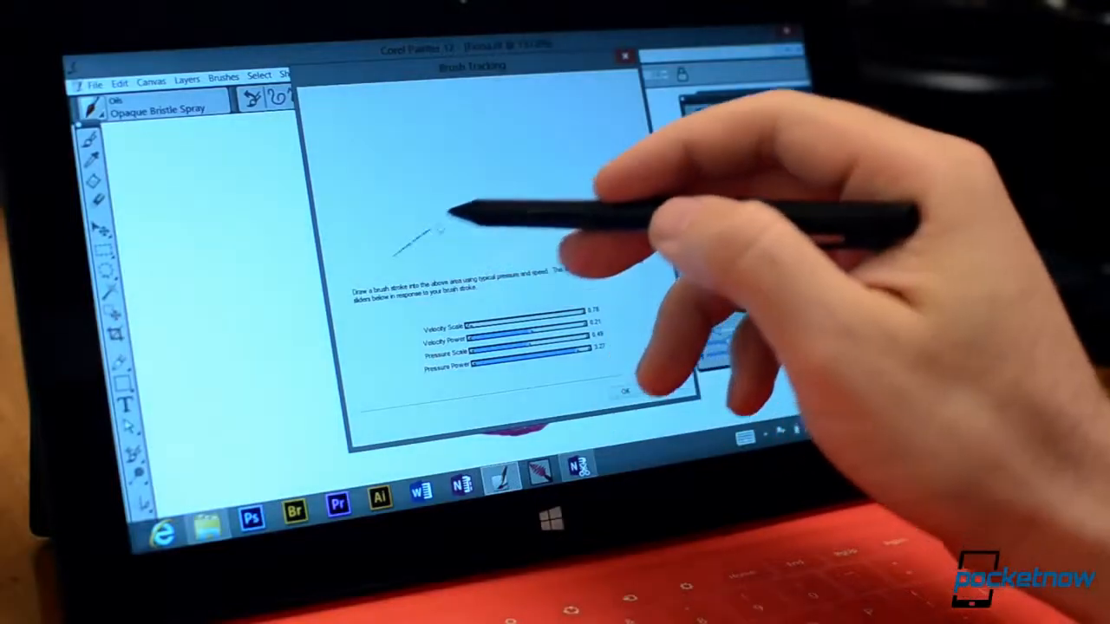
left_click_drag(416, 234, 511, 182)
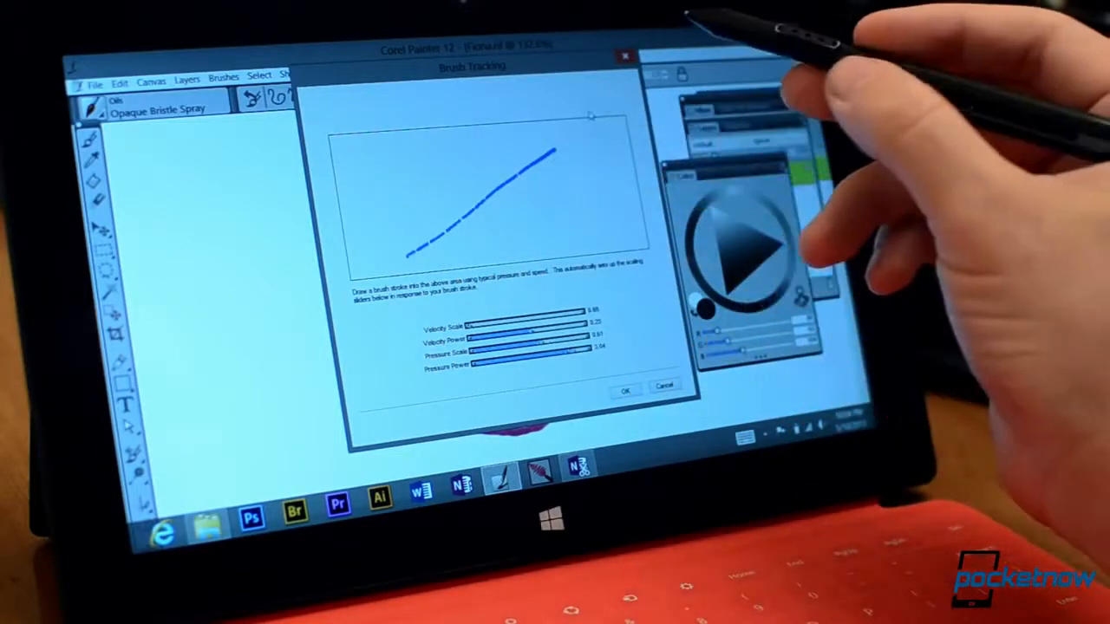
left_click(624, 388)
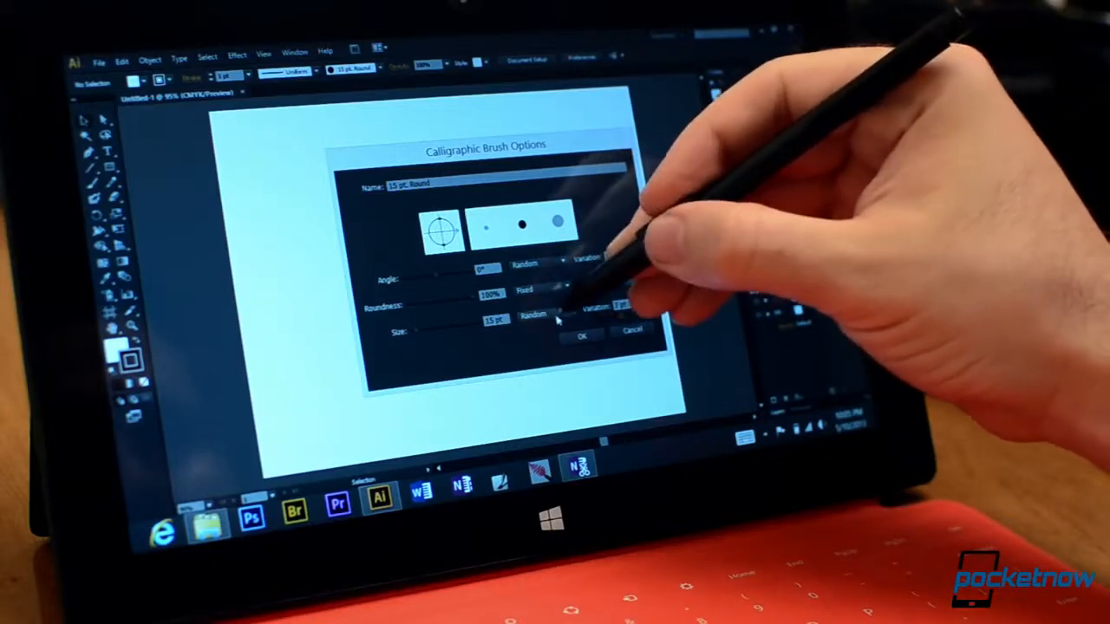
Set the round calligraphic brush's Size variation to Pressure.
left_click(534, 316)
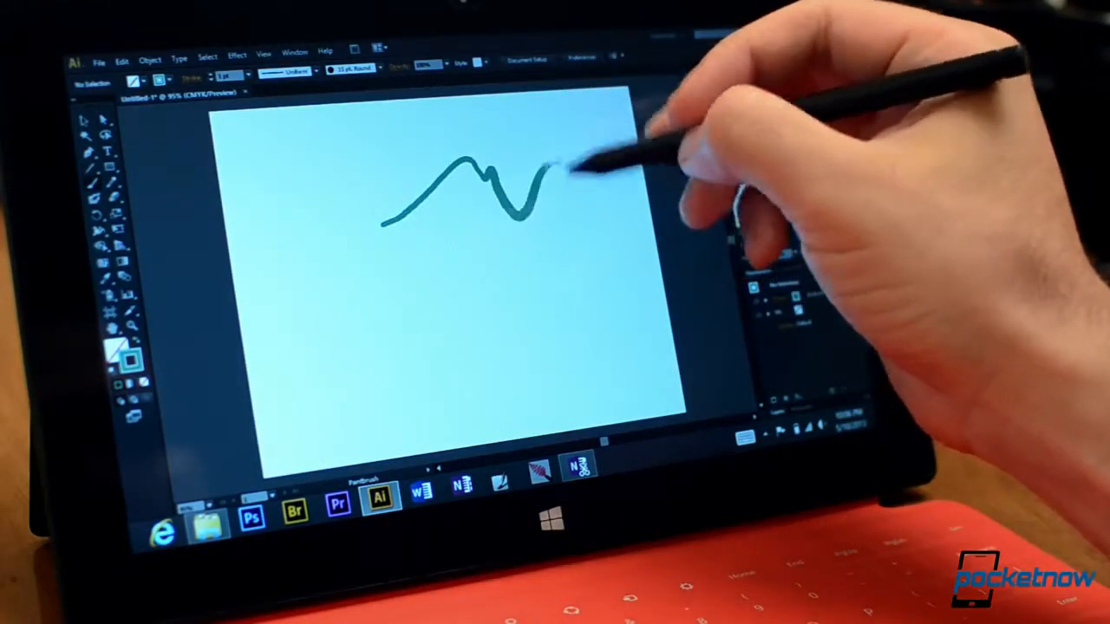
Draw two green wavy pressure-varying strokes, one upper and one curving below.
left_click_drag(537, 173, 572, 226)
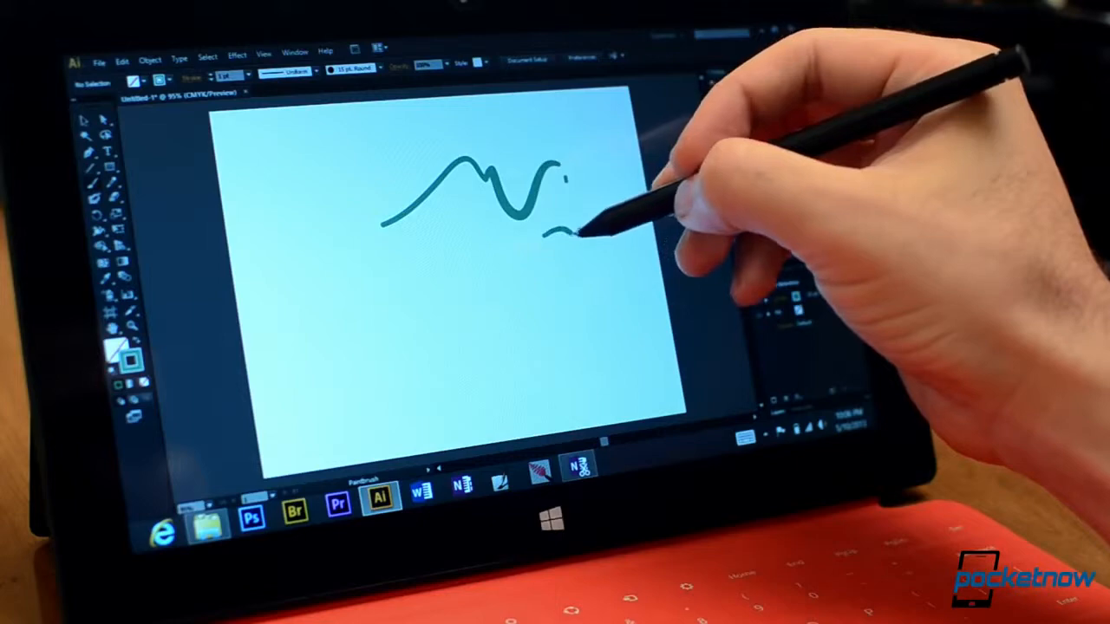
left_click_drag(572, 225, 615, 304)
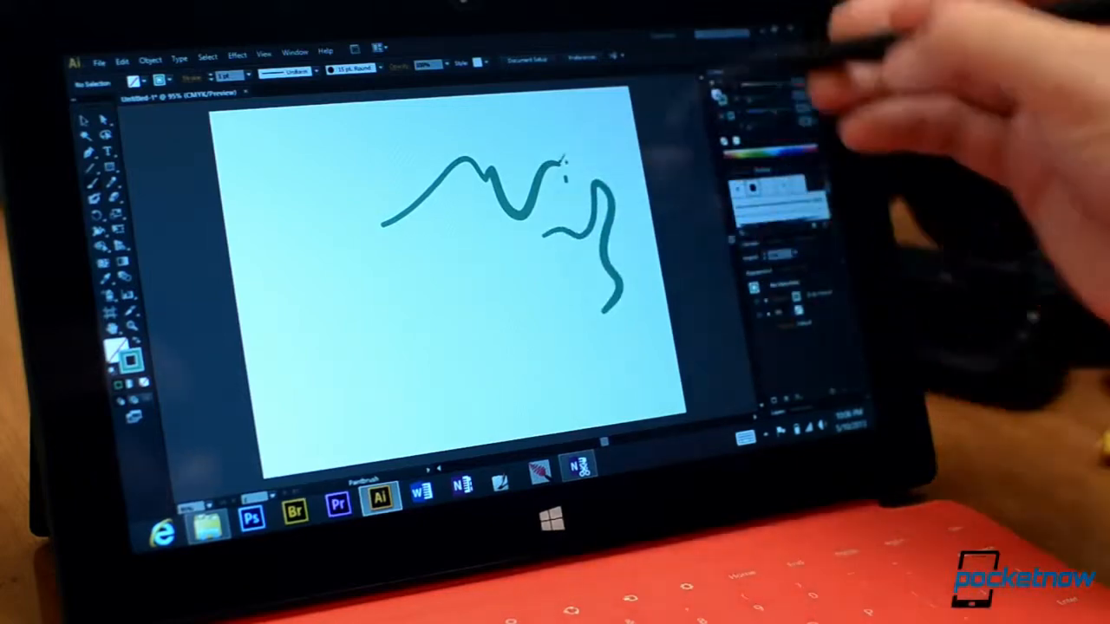